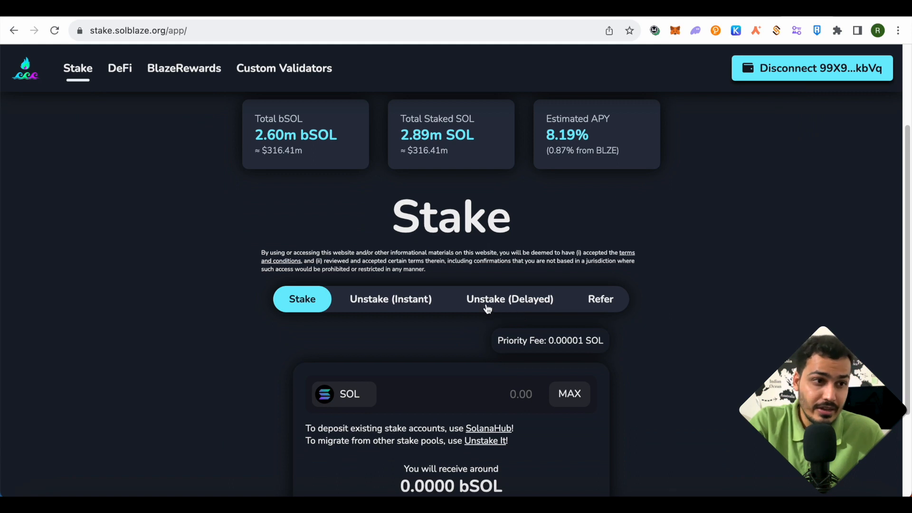
Choose Unstake (Delayed) on SolBlaze and bring up the Phantom extension over it.
{"action": "left_click", "coordinate": [509, 298]}
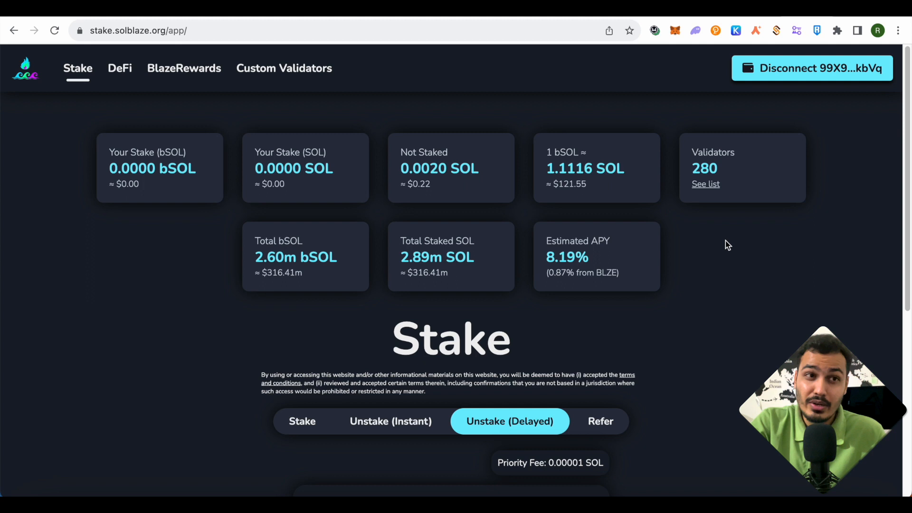
{"action": "left_click", "coordinate": [695, 30]}
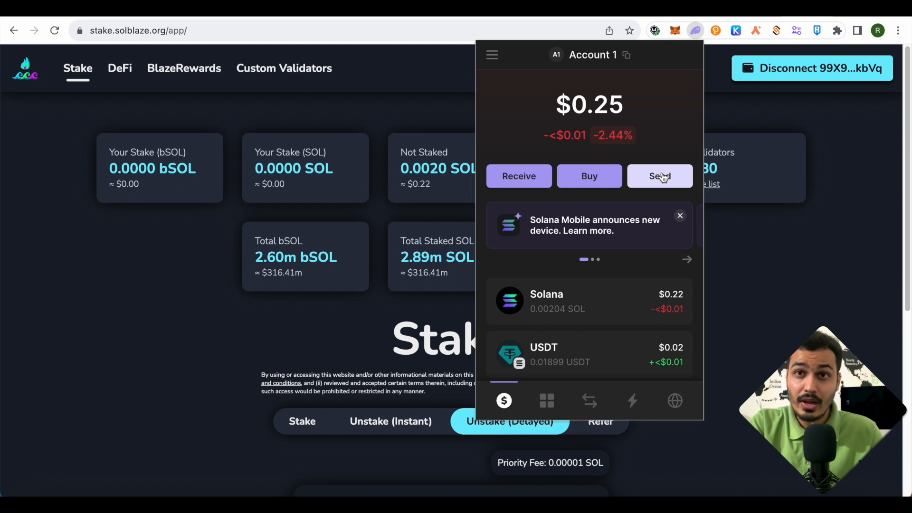
{"action": "mouse_move", "coordinate": [559, 307]}
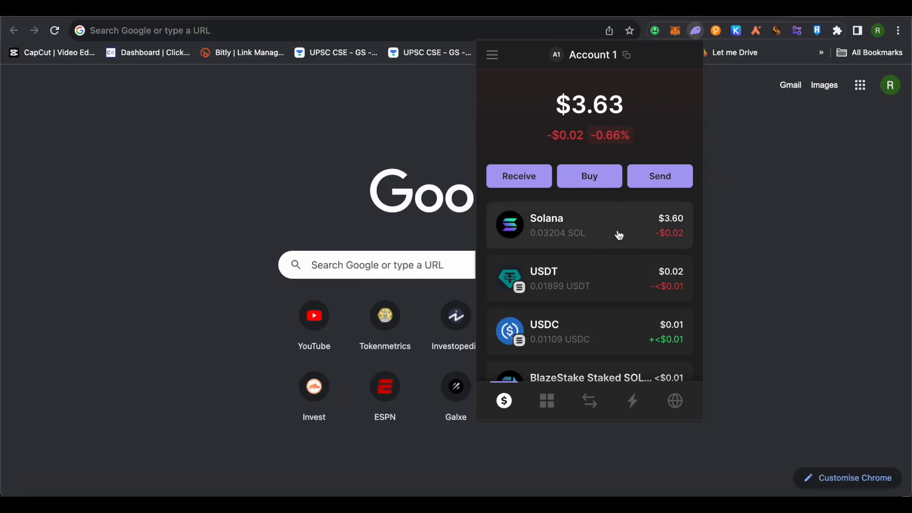
Go into the Solana token and view Your stake, listing one ~1.26 SOL stake with Mint's validator.
{"action": "left_click", "coordinate": [589, 226]}
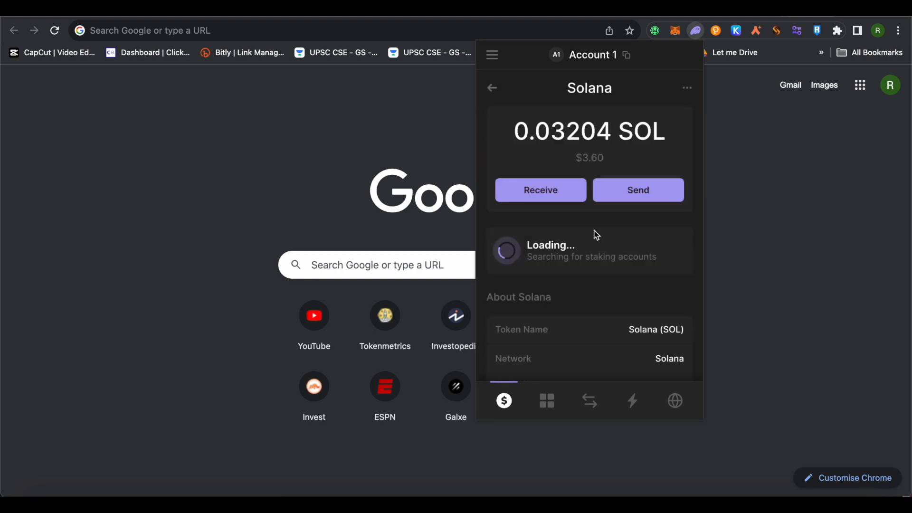
{"action": "mouse_move", "coordinate": [611, 236]}
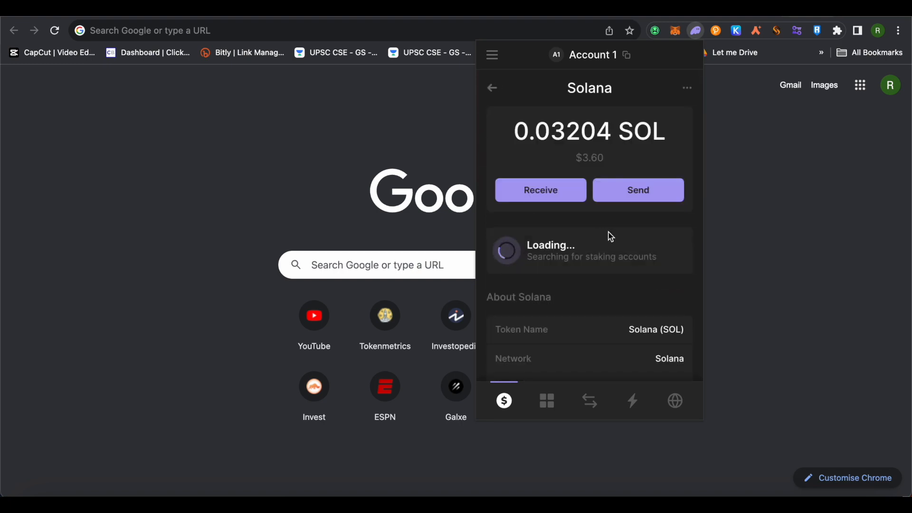
{"action": "mouse_move", "coordinate": [638, 249]}
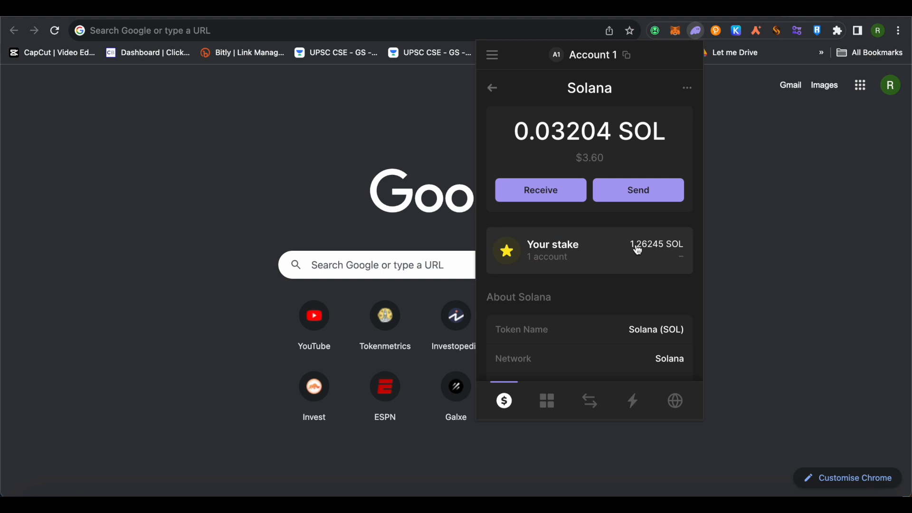
{"action": "left_click", "coordinate": [590, 250]}
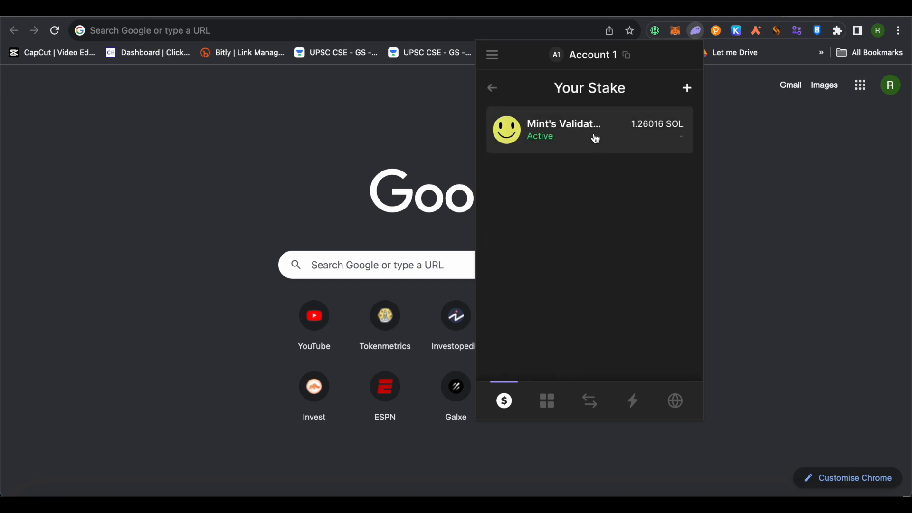
Unstake the 1.26 SOL held with Mint's Validator and dismiss the SOL Unstaked confirmation.
{"action": "left_click", "coordinate": [589, 129]}
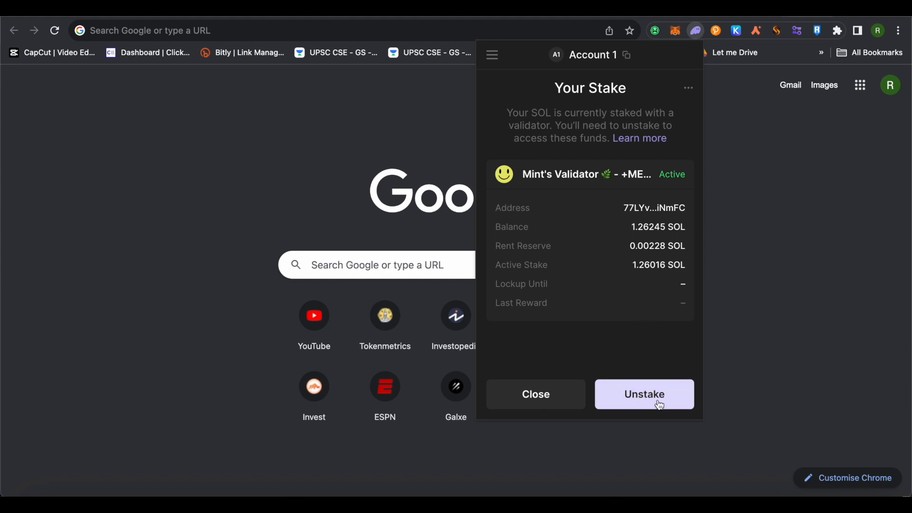
{"action": "left_click", "coordinate": [643, 393]}
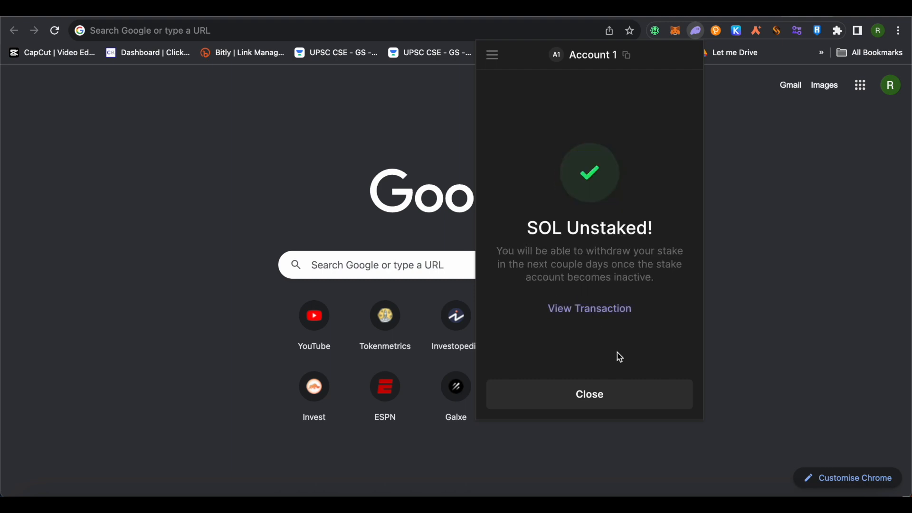
{"action": "mouse_move", "coordinate": [600, 404]}
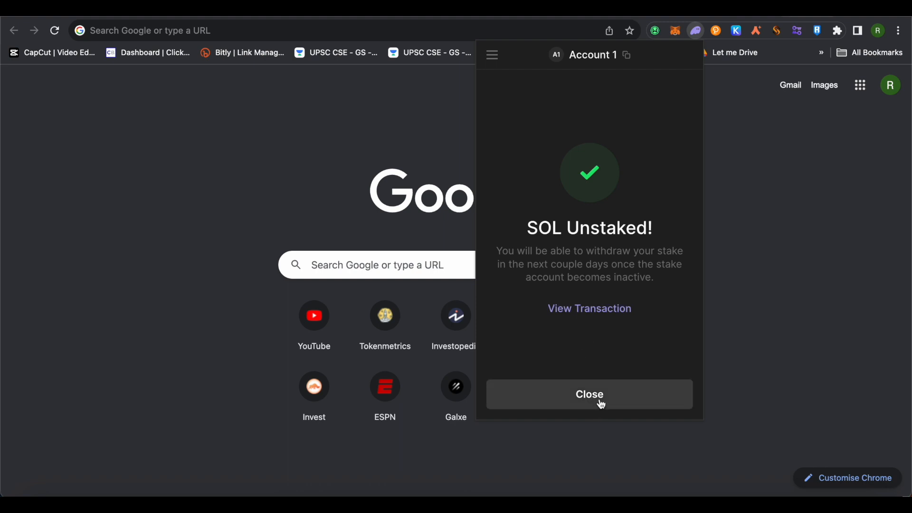
{"action": "left_click", "coordinate": [589, 394]}
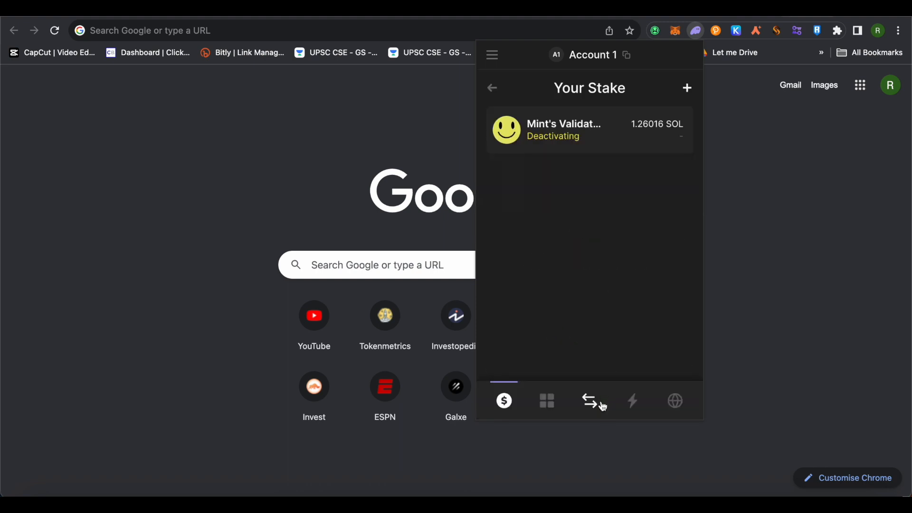